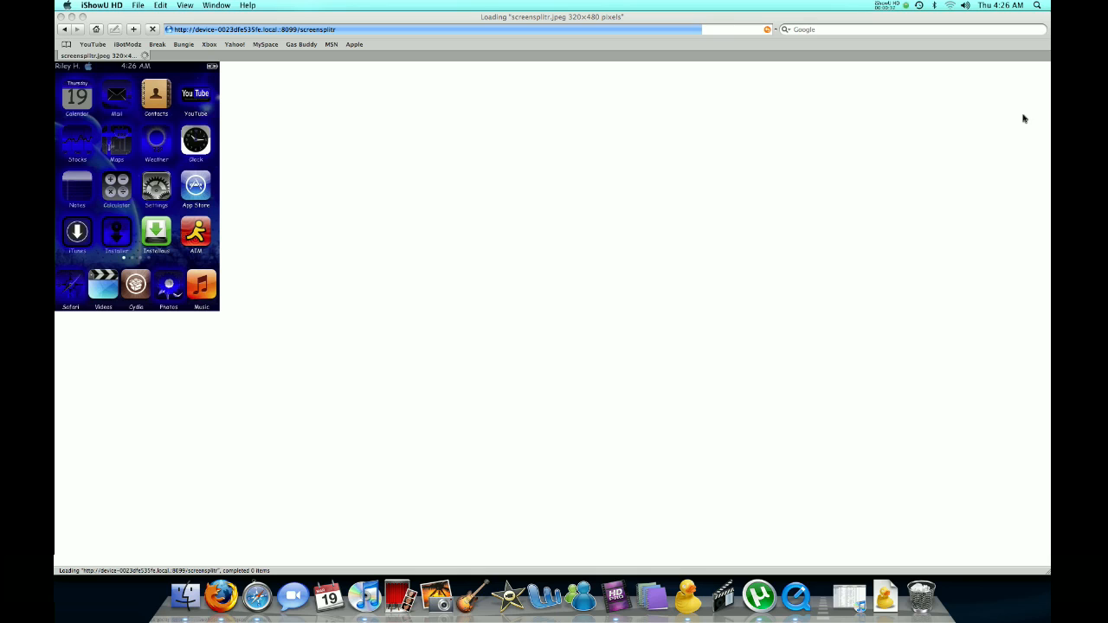
{"action": "mouse_move", "coordinate": [755, 596]}
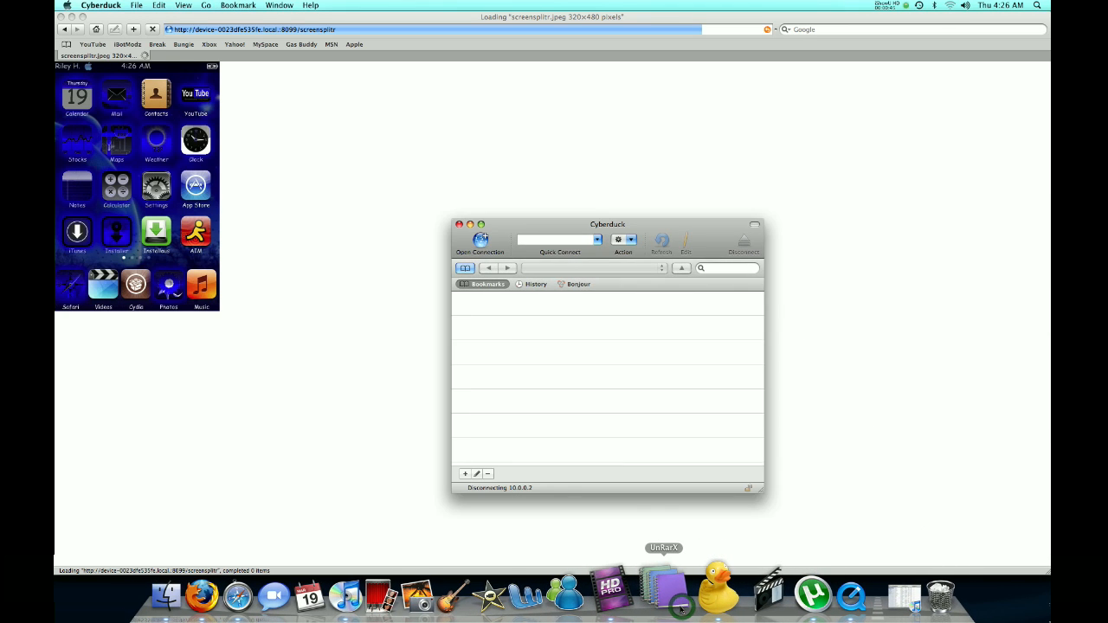
{"action": "mouse_move", "coordinate": [519, 380]}
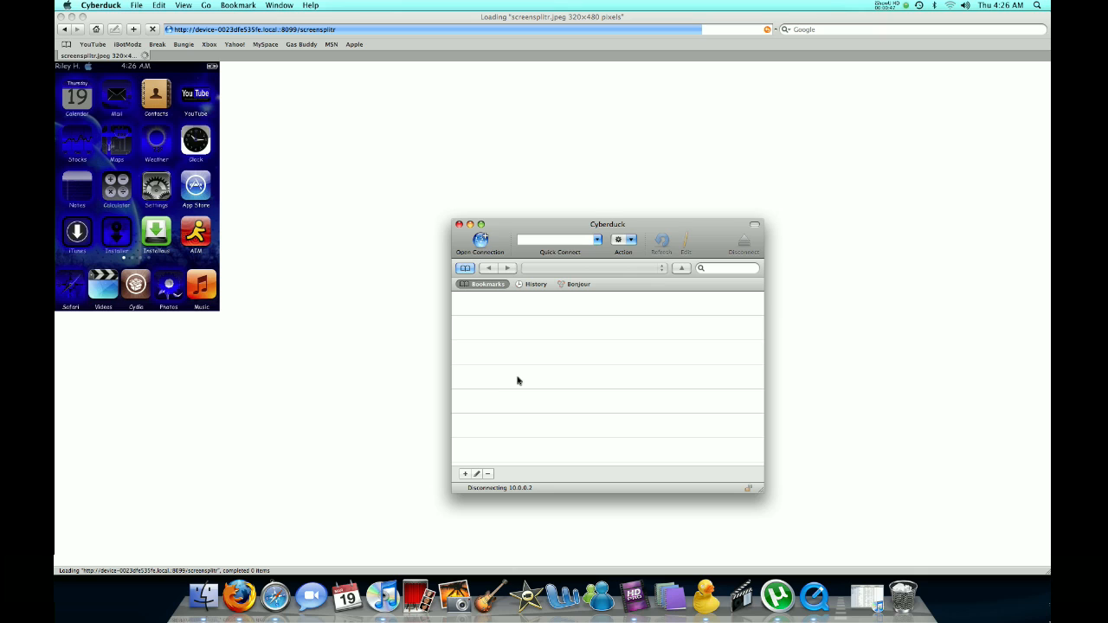
{"action": "mouse_move", "coordinate": [485, 244]}
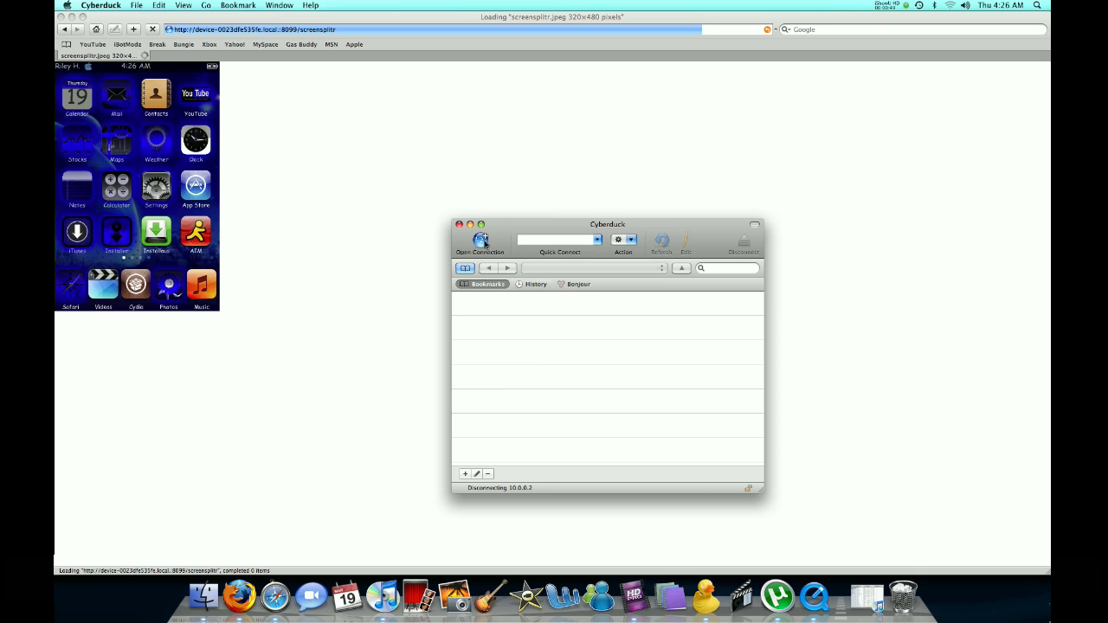
{"action": "mouse_move", "coordinate": [481, 239]}
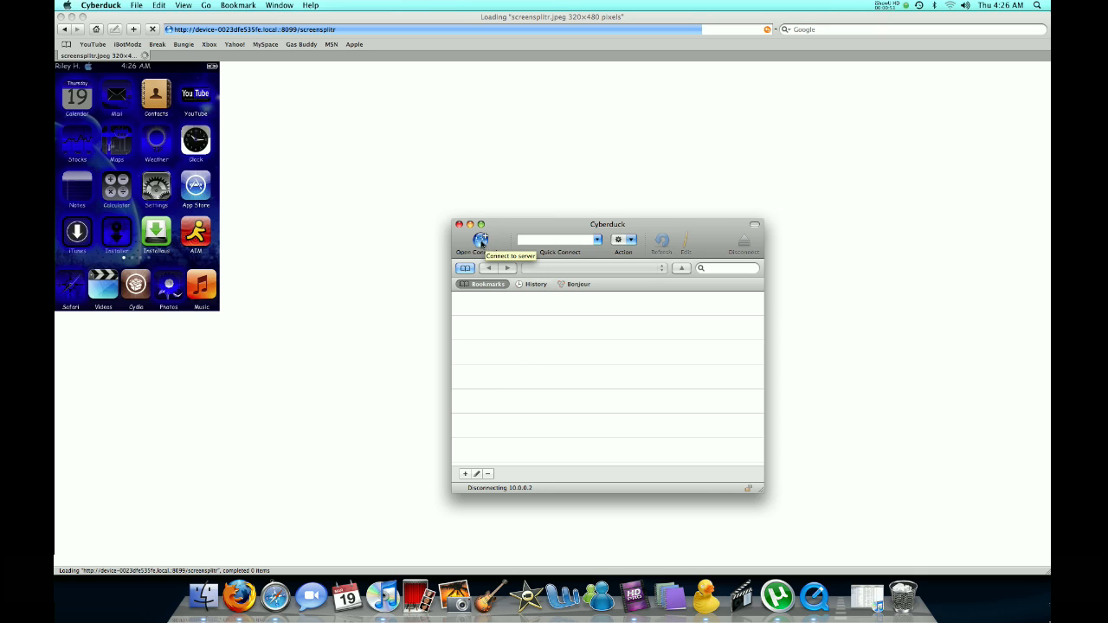
Start a new connection, then check the iPod's Wi-Fi settings to confirm it is on the network
{"action": "left_click", "coordinate": [481, 246]}
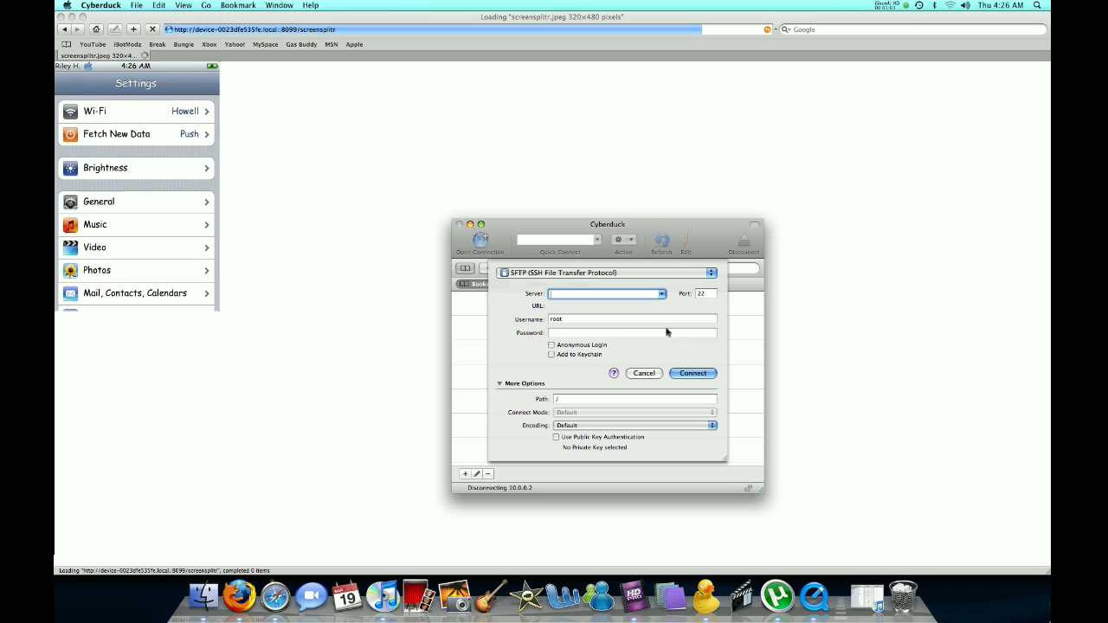
{"action": "left_click", "coordinate": [135, 111]}
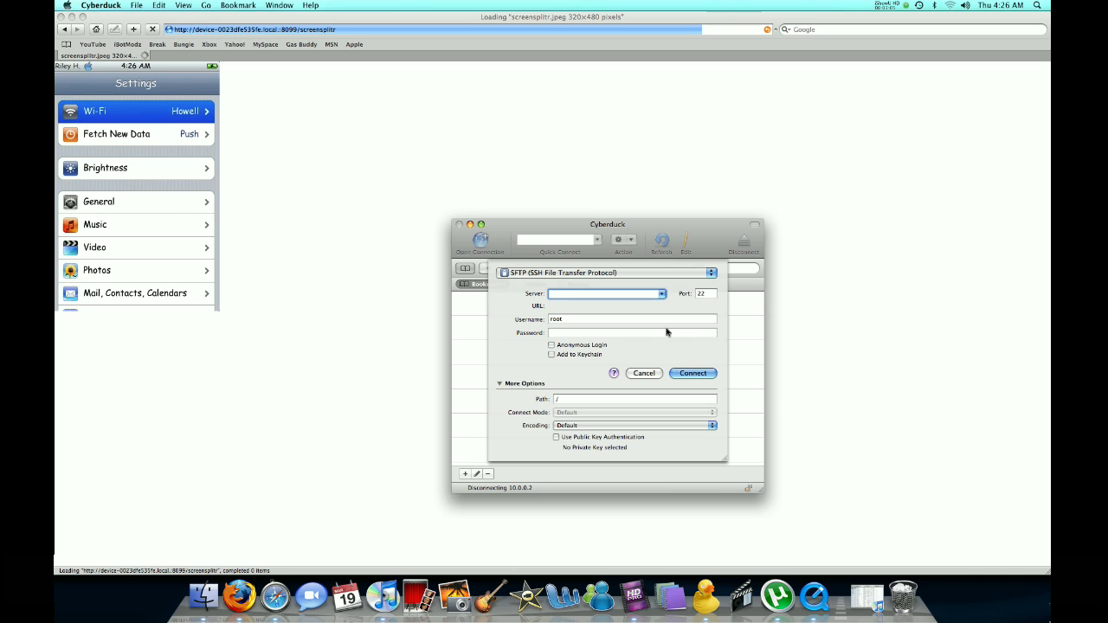
{"action": "left_click", "coordinate": [135, 110]}
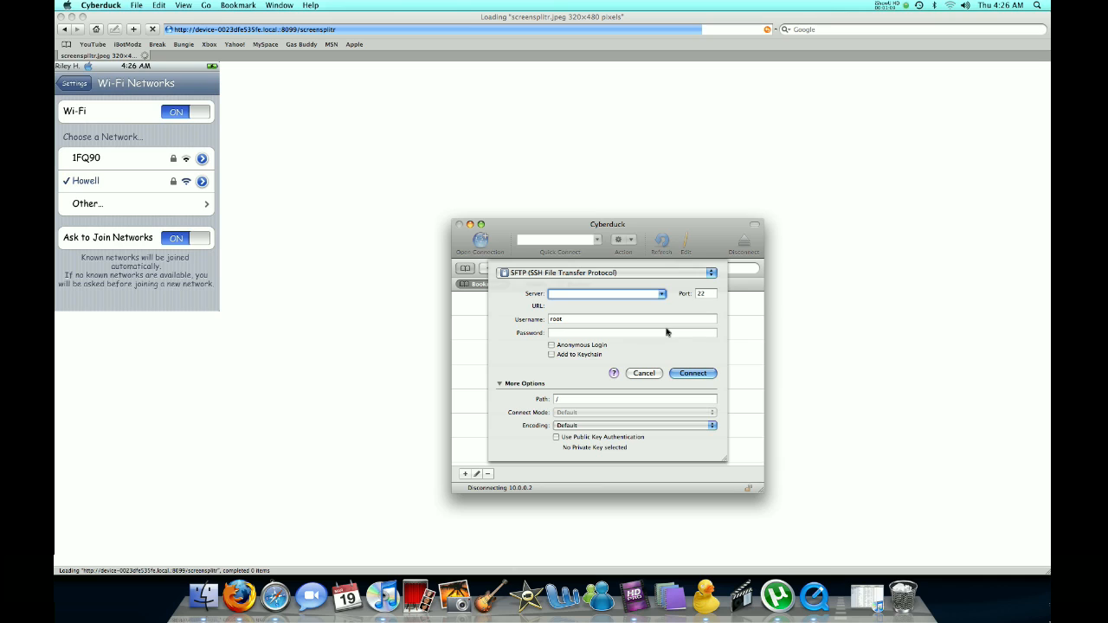
{"action": "left_click", "coordinate": [203, 181]}
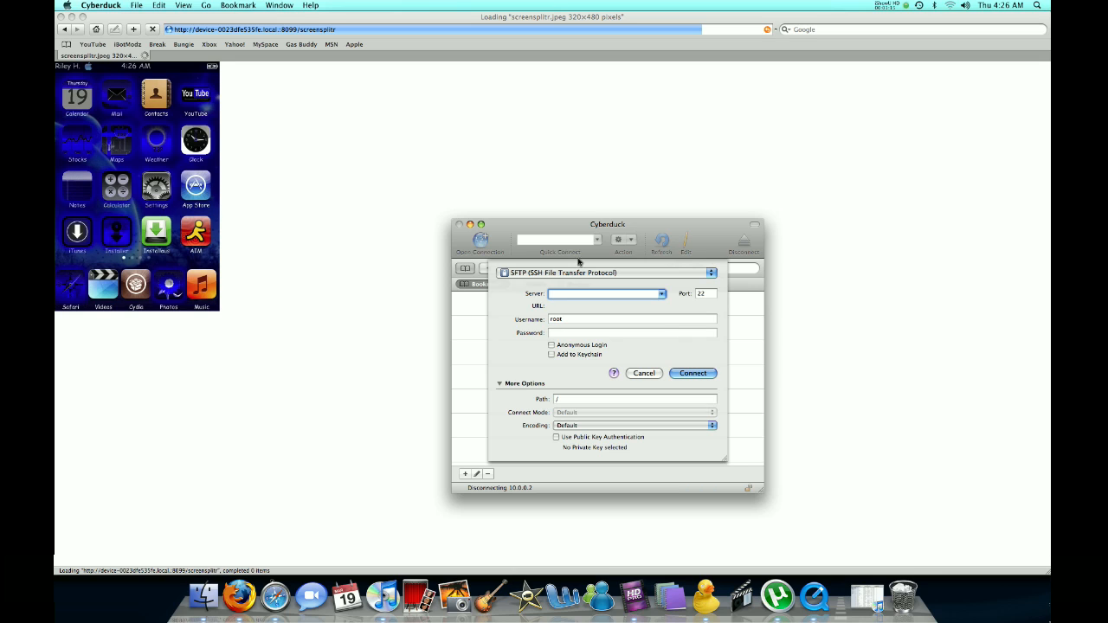
{"action": "mouse_move", "coordinate": [564, 301]}
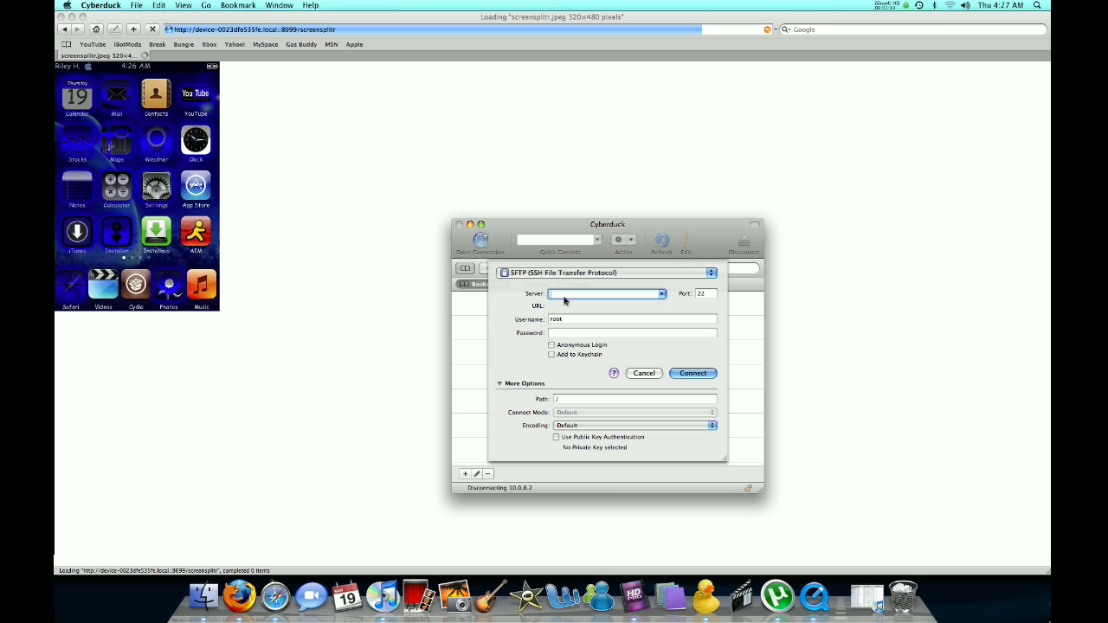
Connect over SFTP to server 10.0.0.5 as root with its password
{"action": "type", "text": "10.0.0.5"}
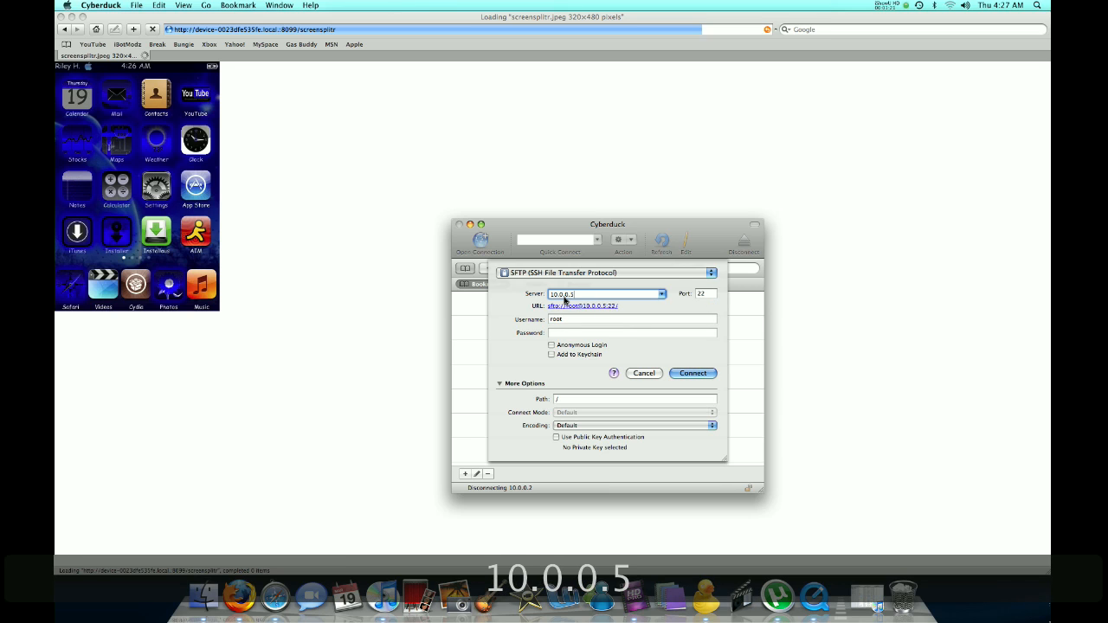
{"action": "left_click", "coordinate": [706, 294]}
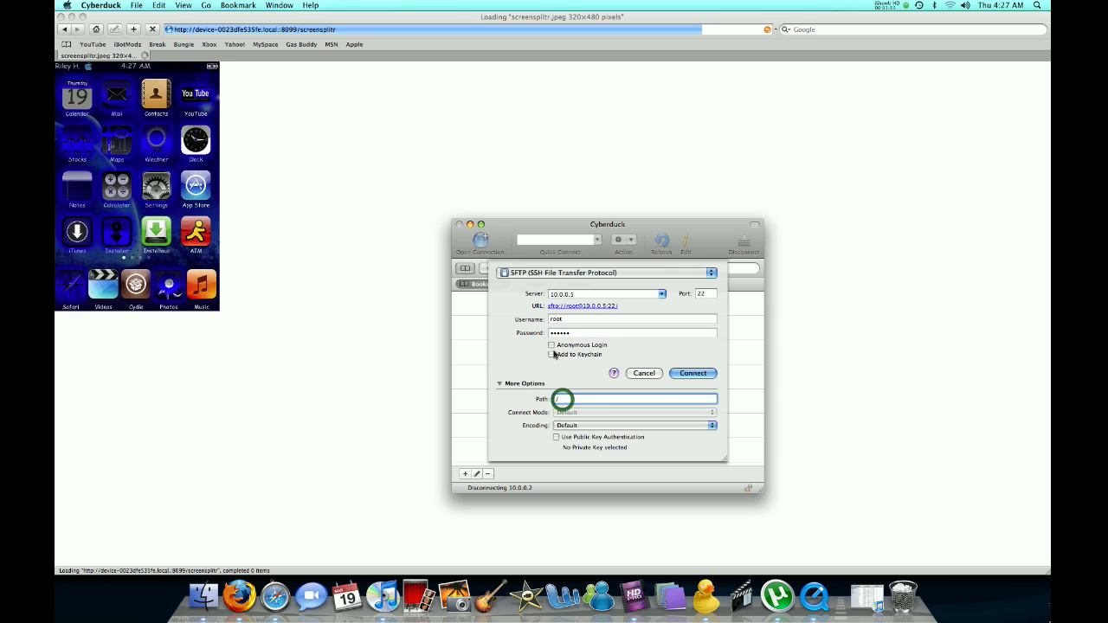
{"action": "left_click", "coordinate": [606, 272]}
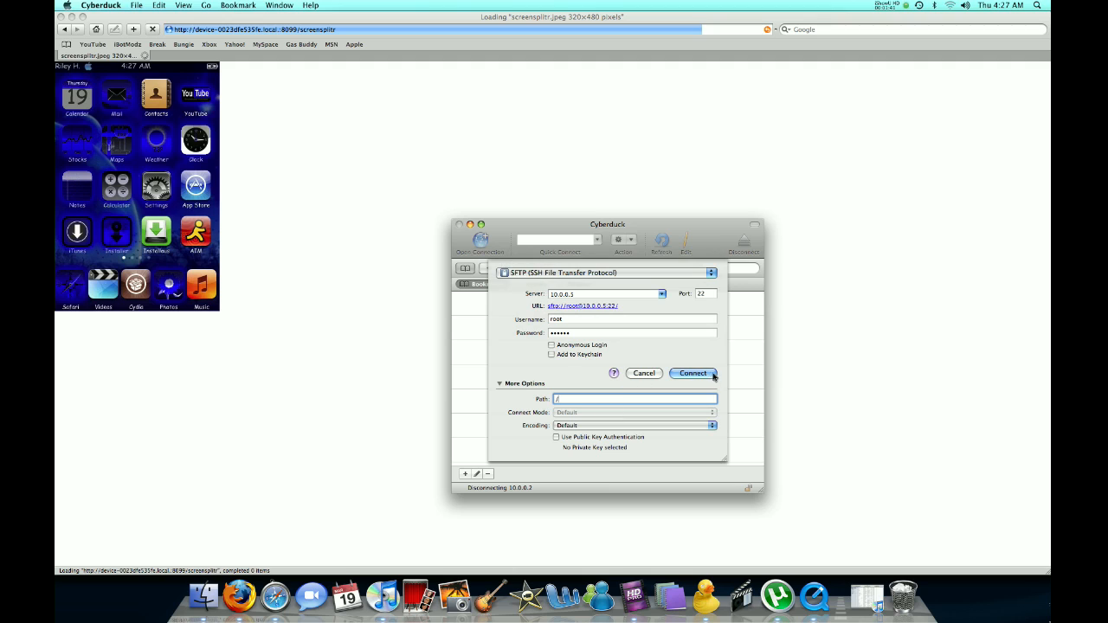
{"action": "left_click", "coordinate": [692, 374]}
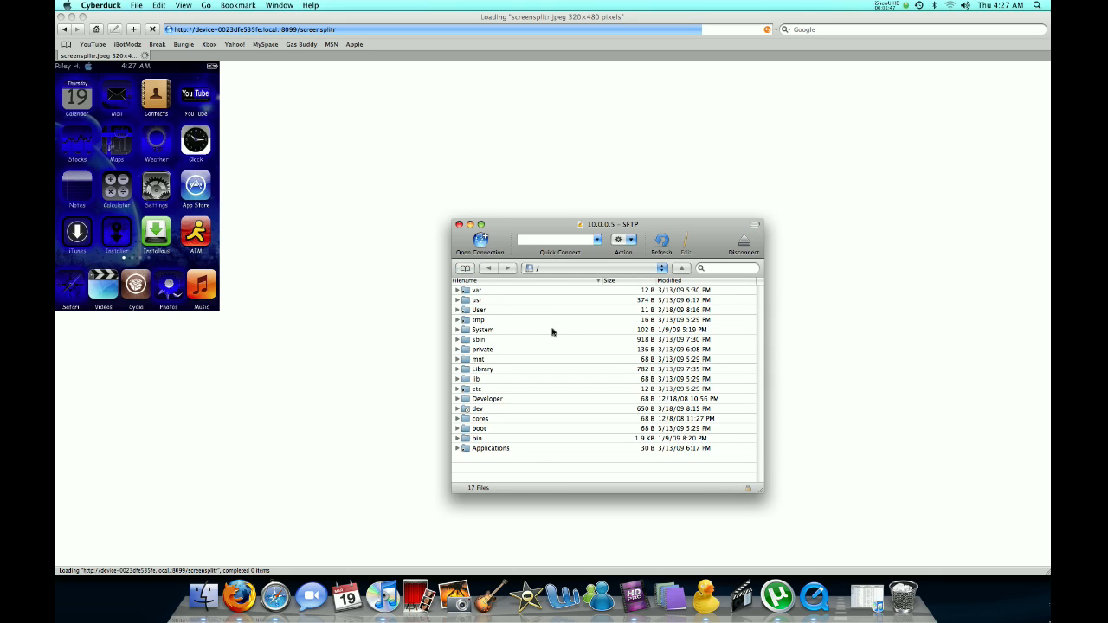
{"action": "mouse_move", "coordinate": [481, 290]}
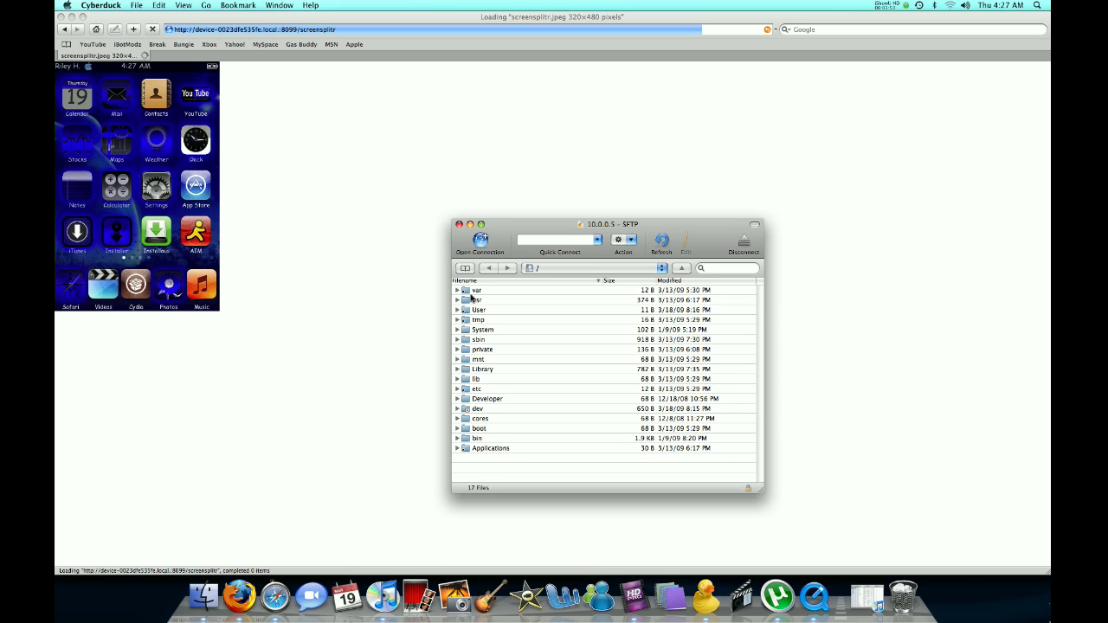
Browse into /var and the empty /Developer folder, return to root, and disconnect
{"action": "double_click", "coordinate": [478, 291]}
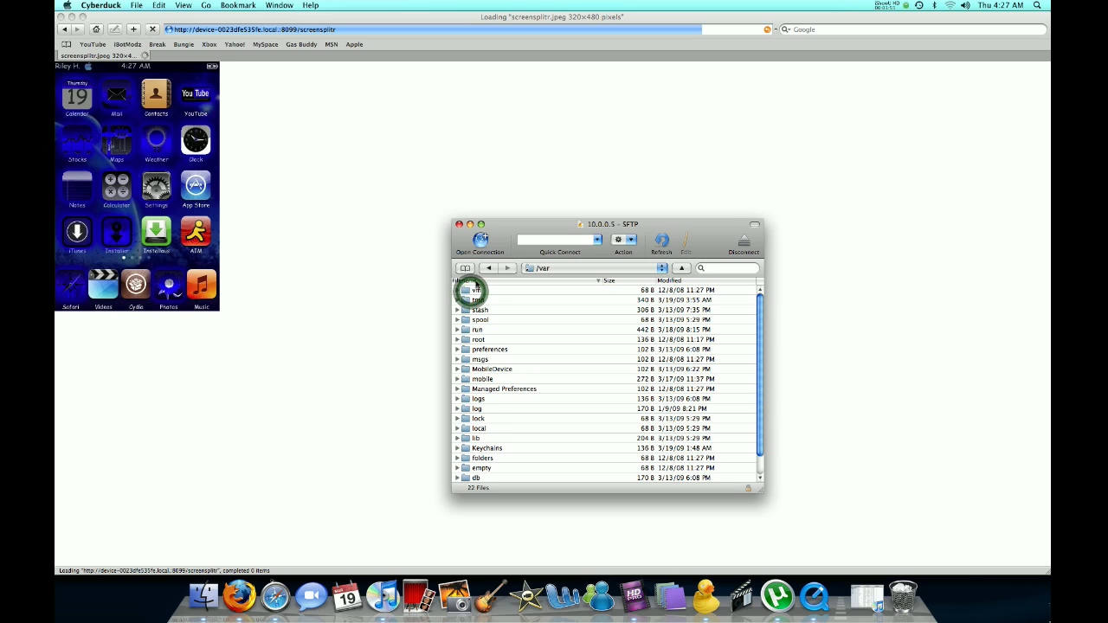
{"action": "left_click", "coordinate": [488, 267]}
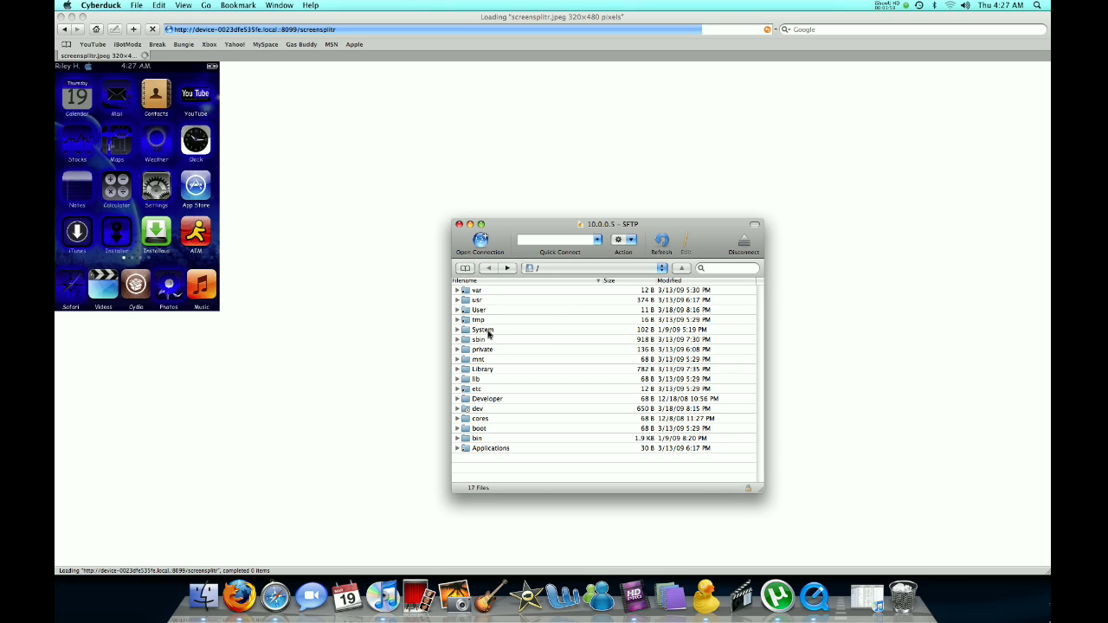
{"action": "double_click", "coordinate": [481, 329]}
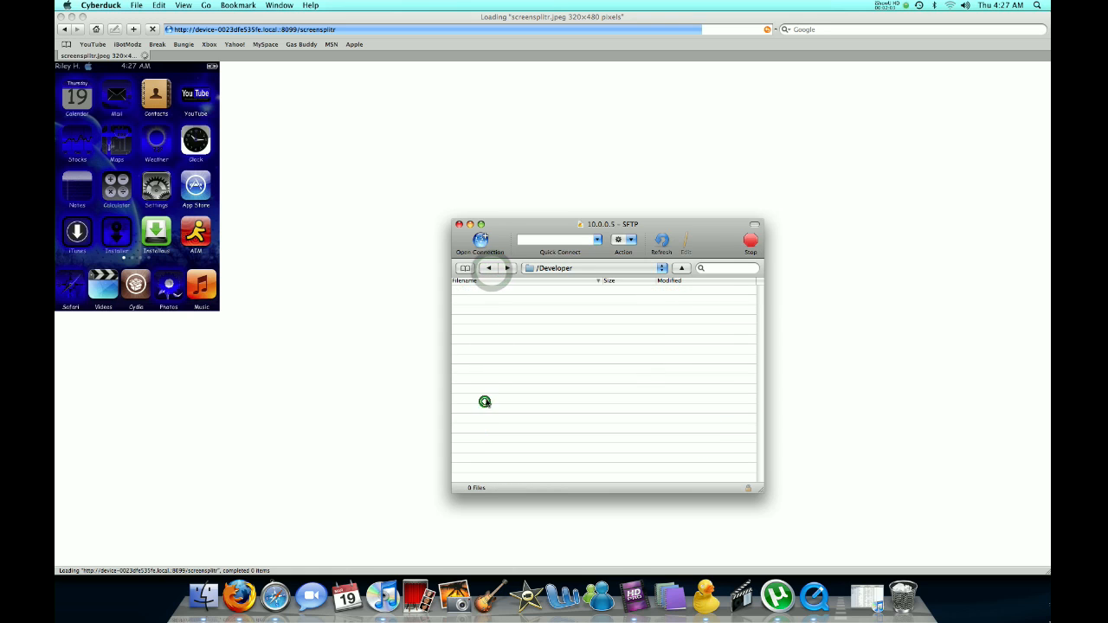
{"action": "left_click", "coordinate": [682, 267]}
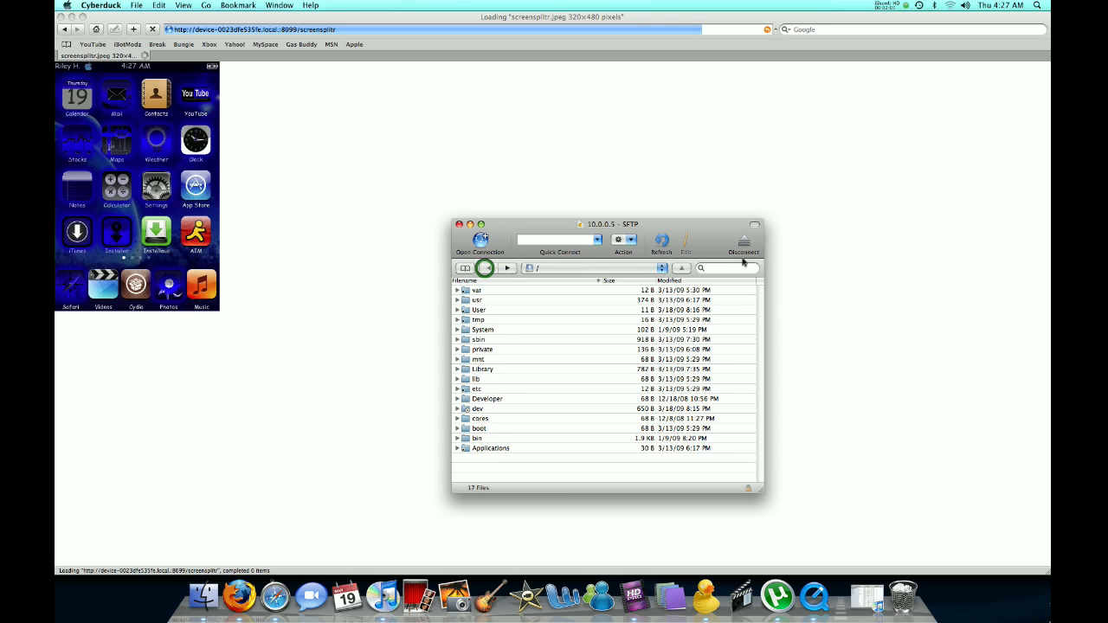
{"action": "left_click", "coordinate": [743, 240]}
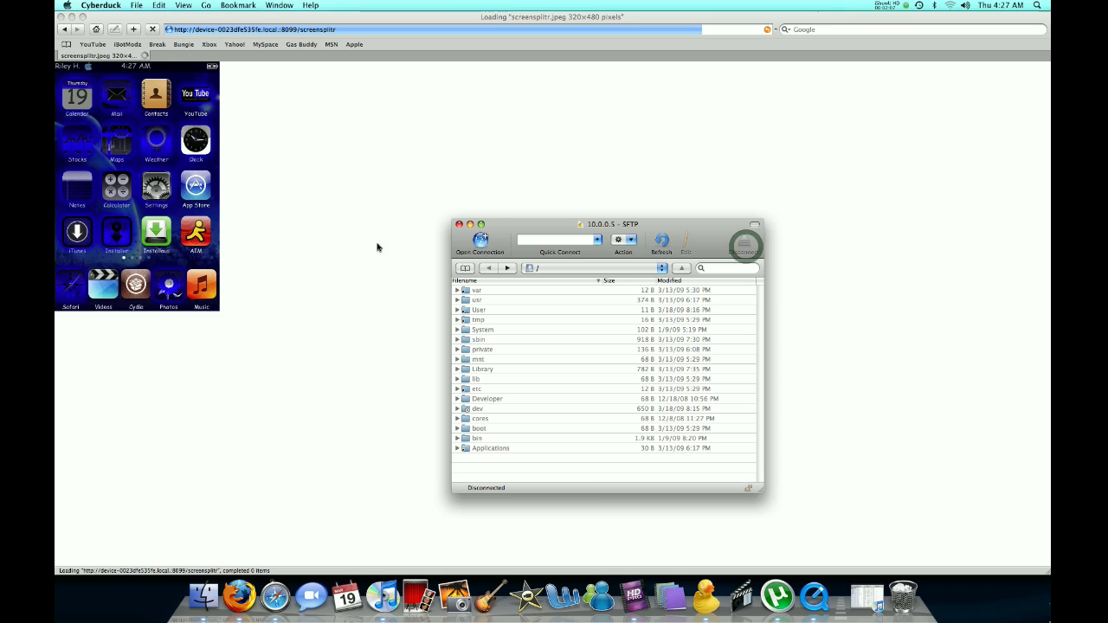
Close the disconnected Cyberduck window and bring up the iShowU HD recorder menu
{"action": "left_click", "coordinate": [462, 224]}
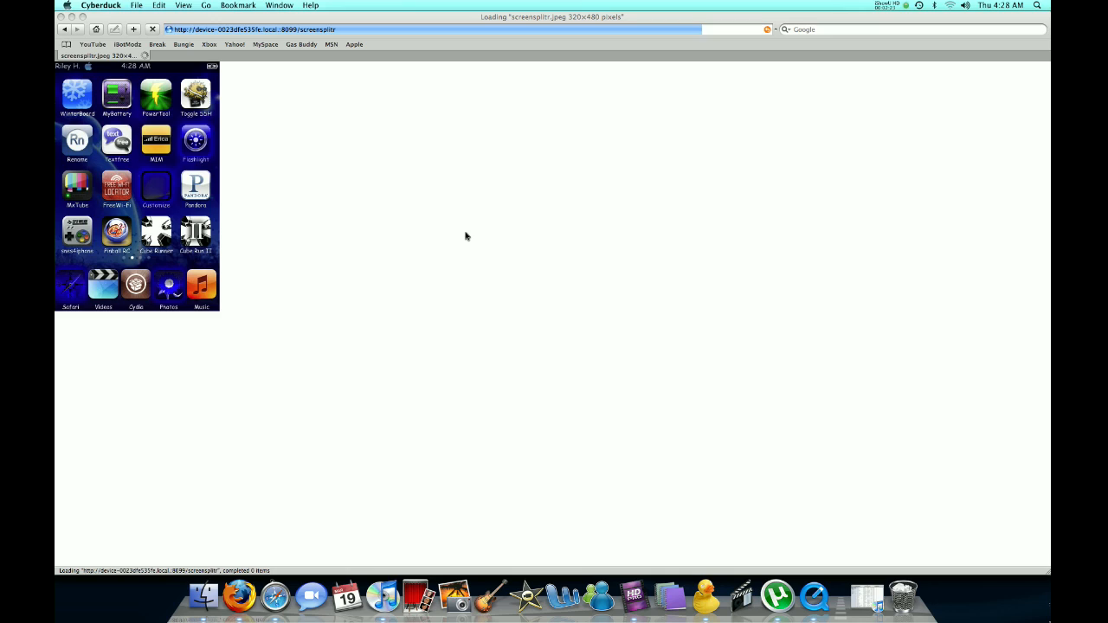
{"action": "mouse_move", "coordinate": [466, 252]}
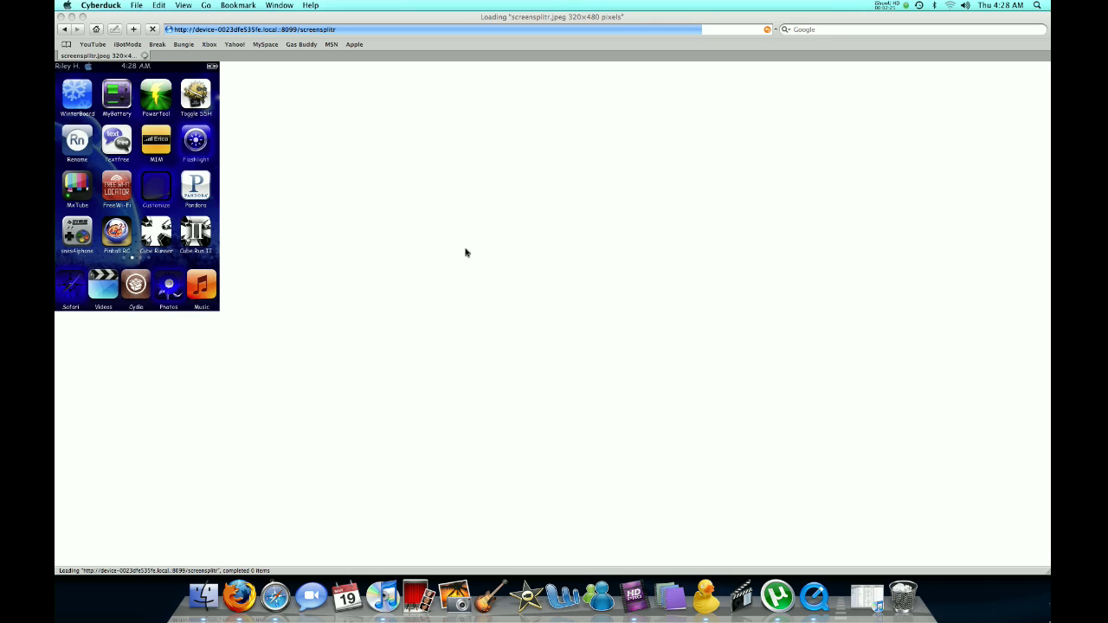
{"action": "left_click", "coordinate": [886, 6]}
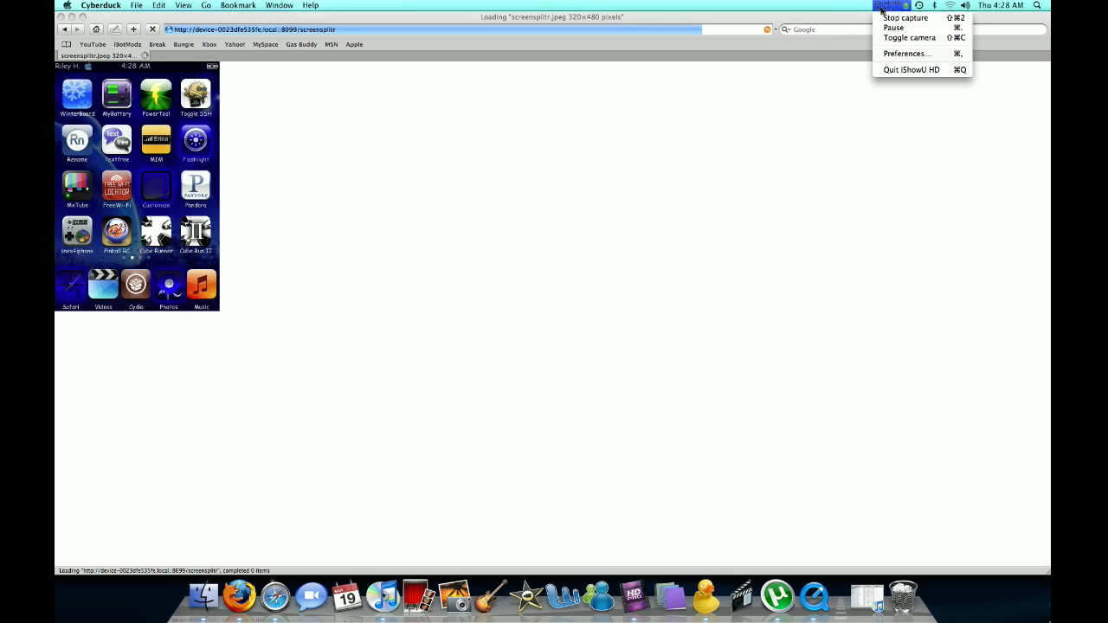